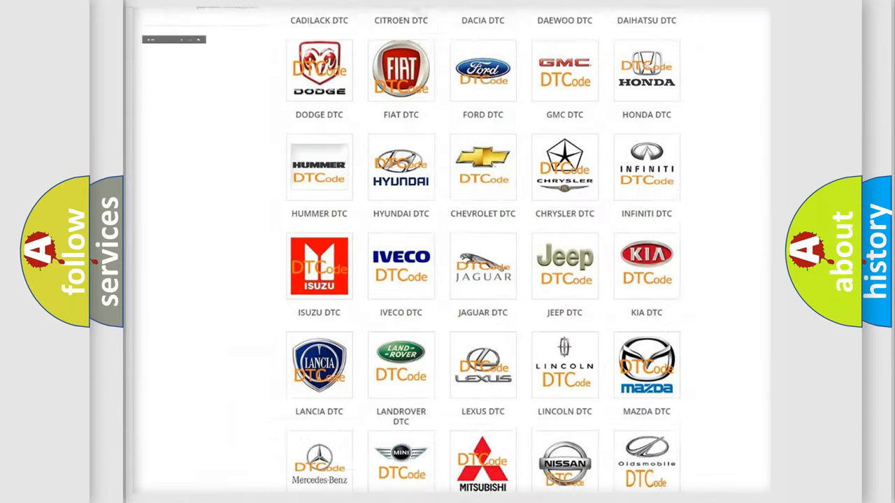
scroll(up, 3)
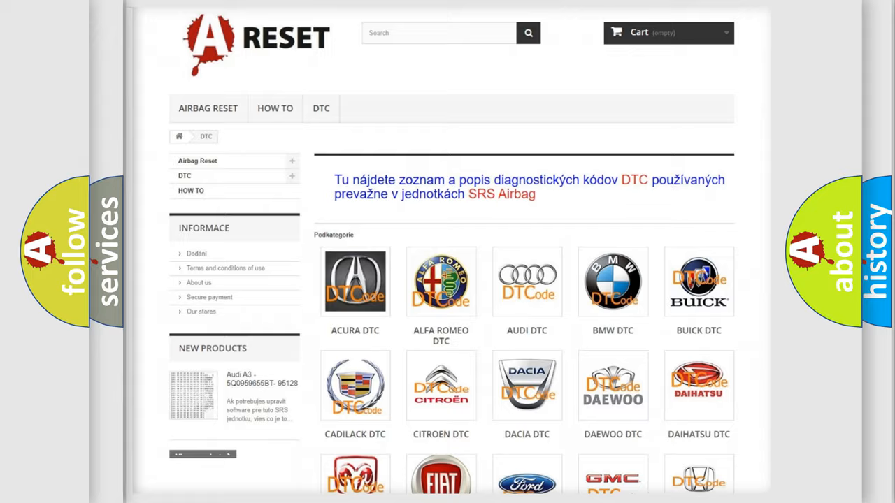
scroll(down, 3)
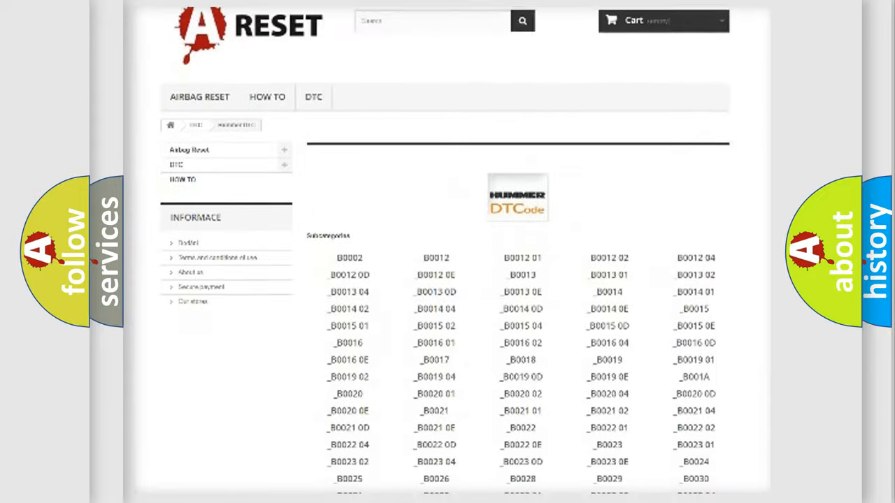
scroll(down, 3)
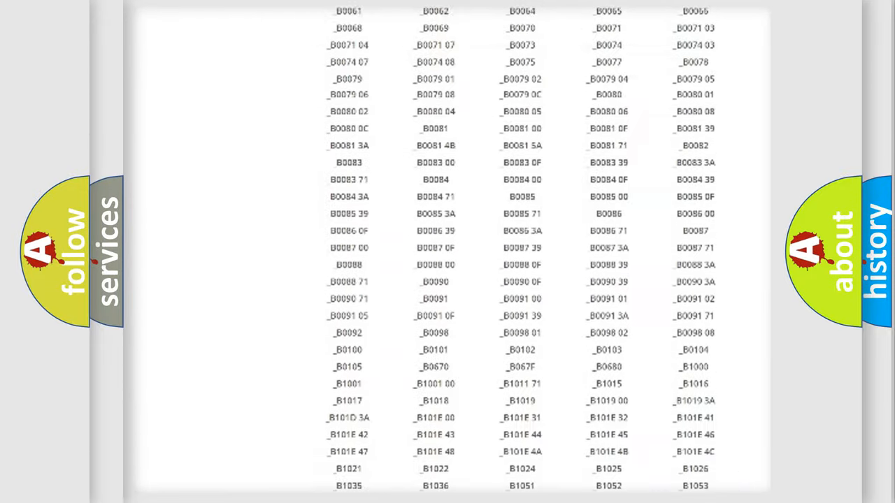
scroll(up, 3)
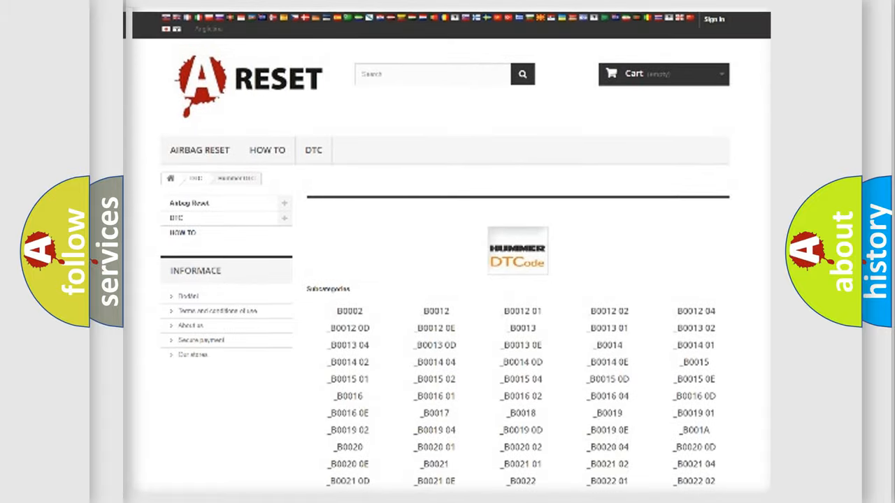